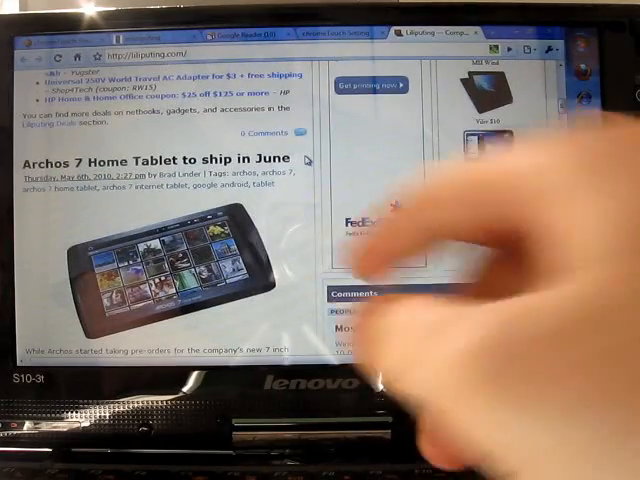
# Scroll down through the Liliputing articles and back up to Deals of the Day
pyautogui.scroll(-3)
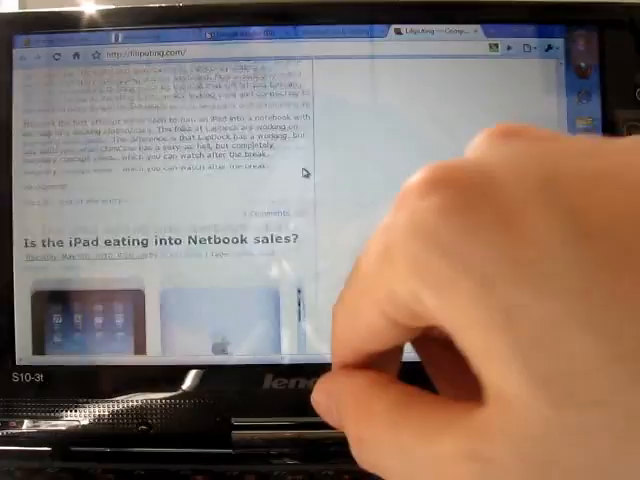
pyautogui.scroll(-3)
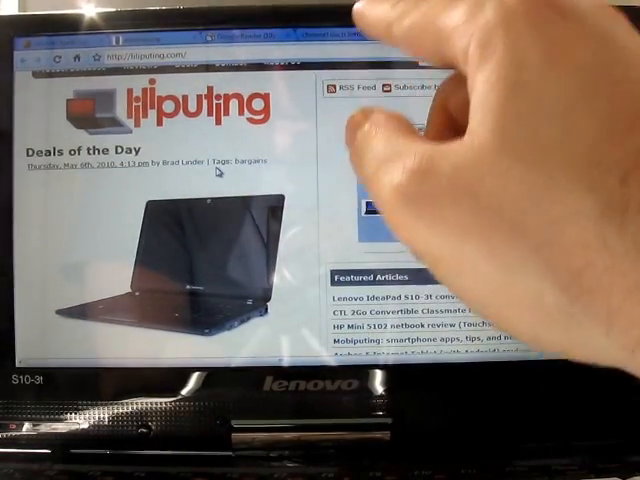
# Open the chromeTouch Setting tab from the extension icon and switch between it and Liliputing
pyautogui.click(344, 36)
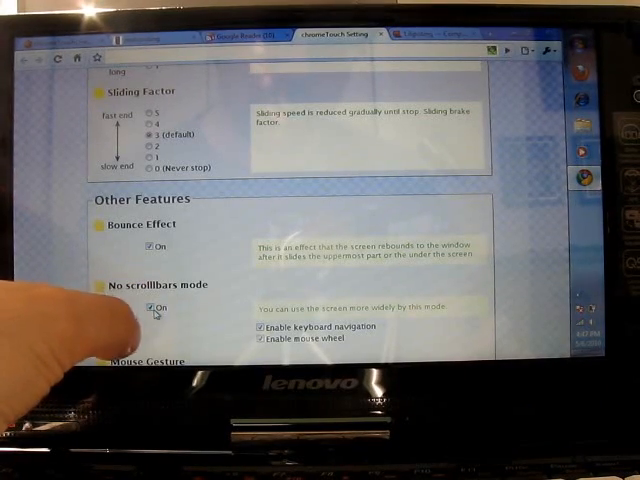
pyautogui.click(150, 308)
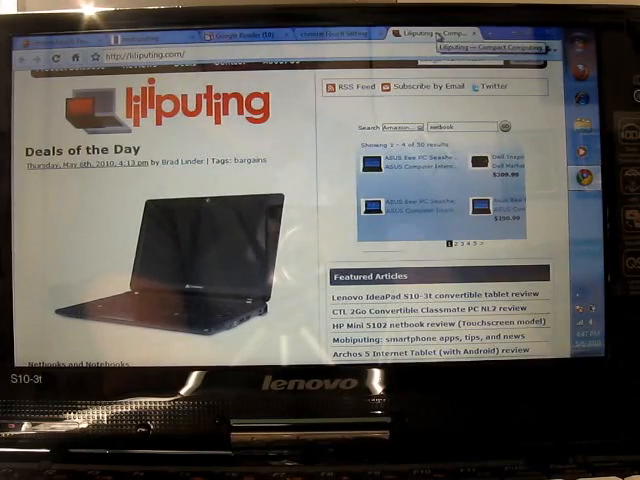
pyautogui.click(336, 32)
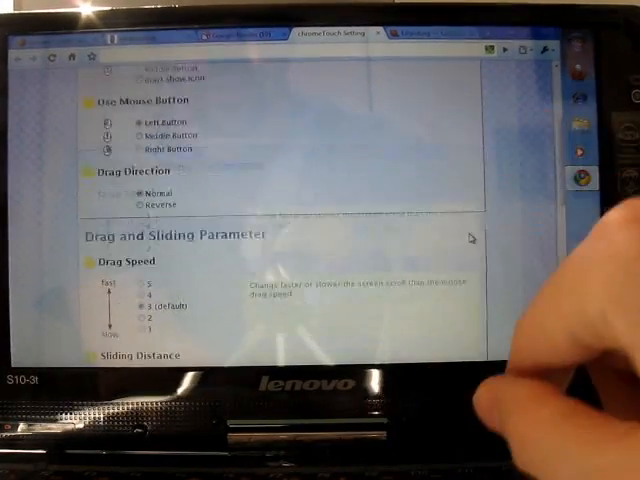
pyautogui.scroll(-3)
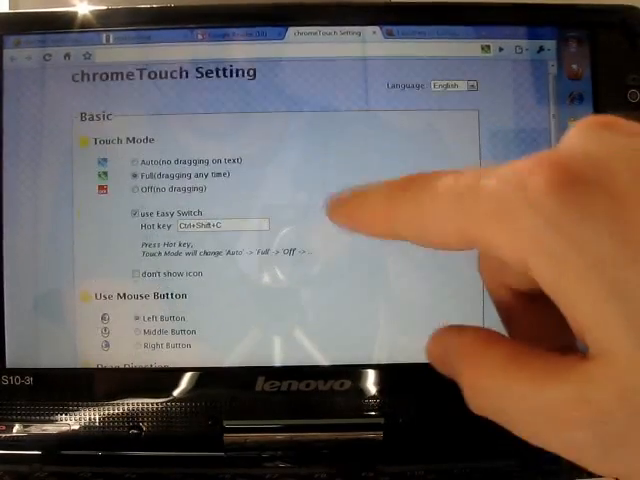
pyautogui.scroll(-3)
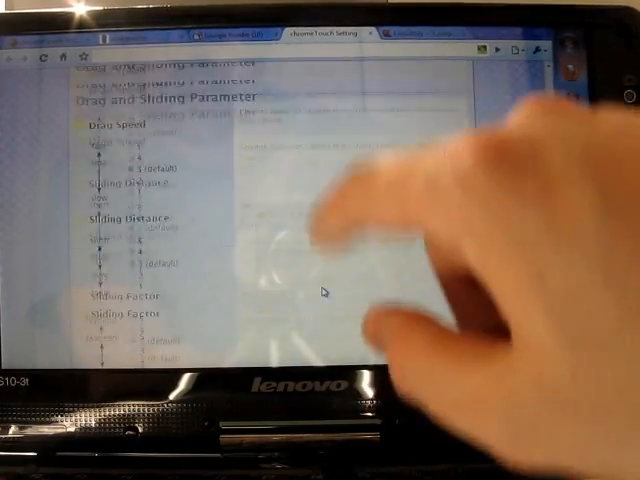
pyautogui.scroll(3)
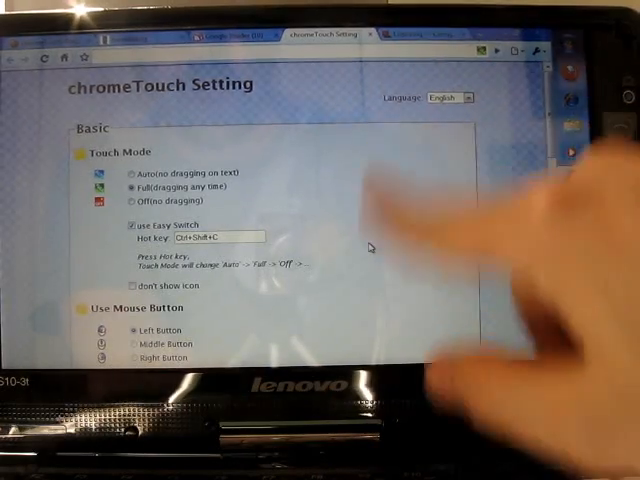
pyautogui.scroll(-3)
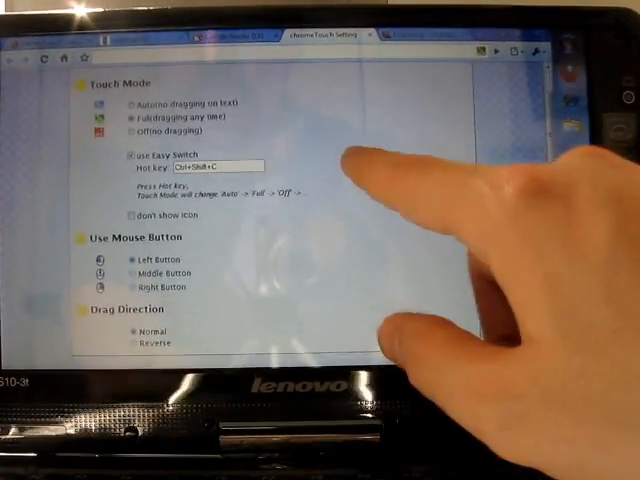